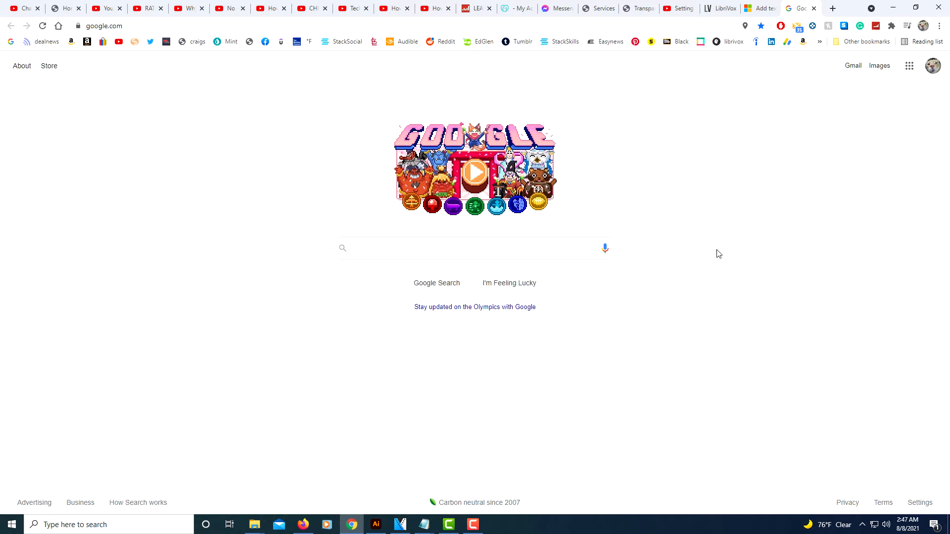
{"action": "mouse_move", "coordinate": [807, 157]}
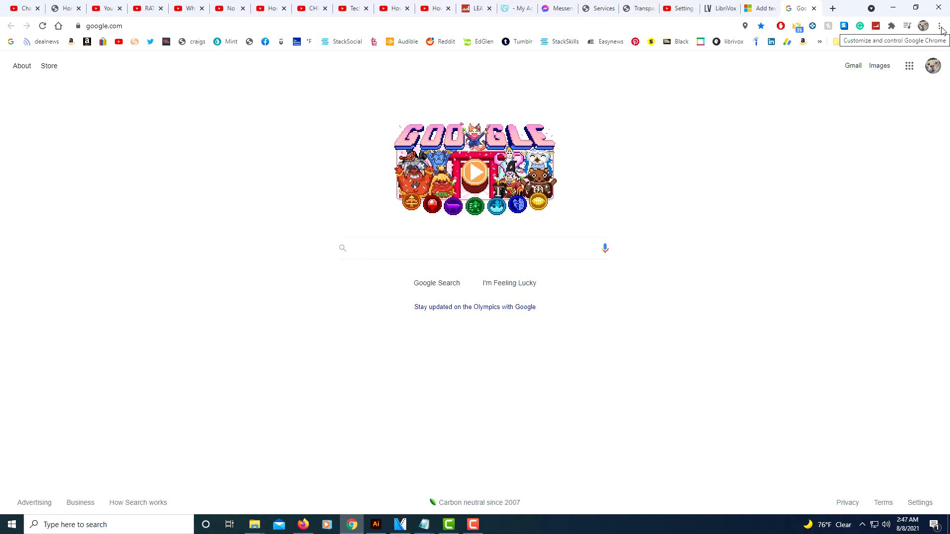
Open Chrome's three-dot main menu from the Google homepage
{"action": "left_click", "coordinate": [940, 25]}
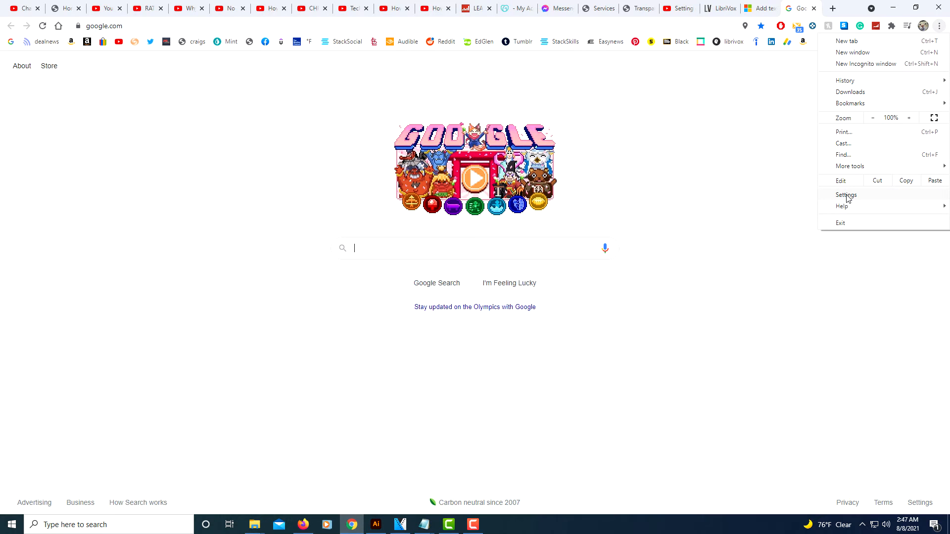
Open Chrome Settings and scroll down to the Privacy and security section
{"action": "left_click", "coordinate": [847, 194]}
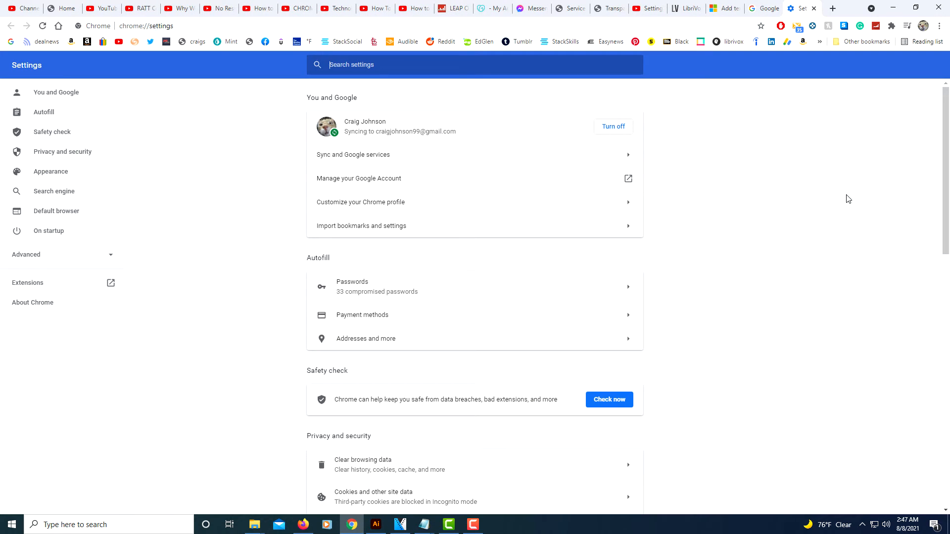
{"action": "scroll", "scroll_direction": "down", "scroll_amount": 3}
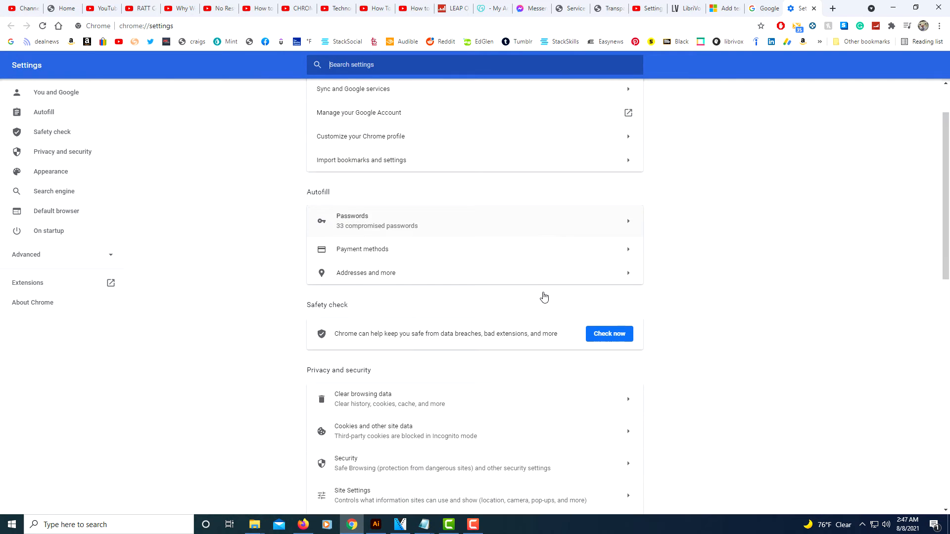
{"action": "scroll", "scroll_direction": "down", "scroll_amount": 3}
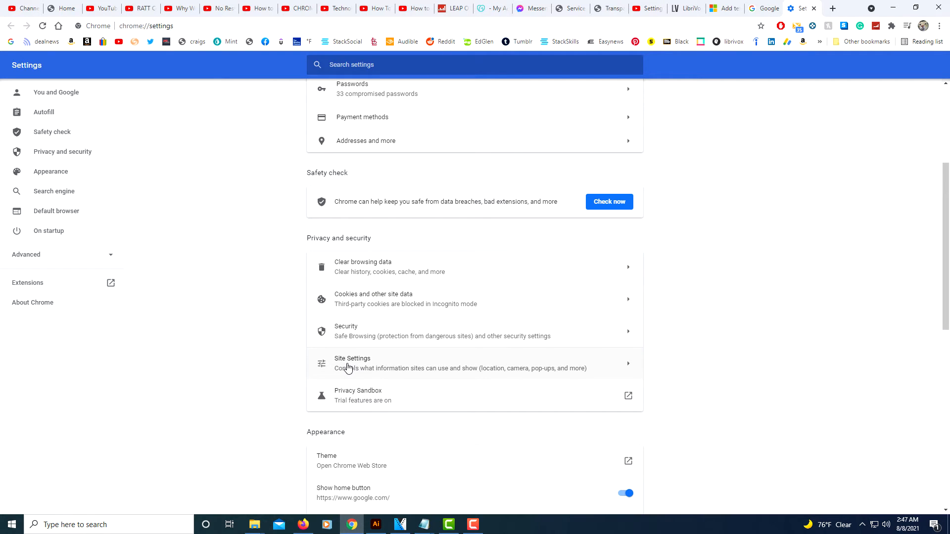
Open Site Settings and expand Additional content settings to reveal Ads
{"action": "left_click", "coordinate": [352, 363]}
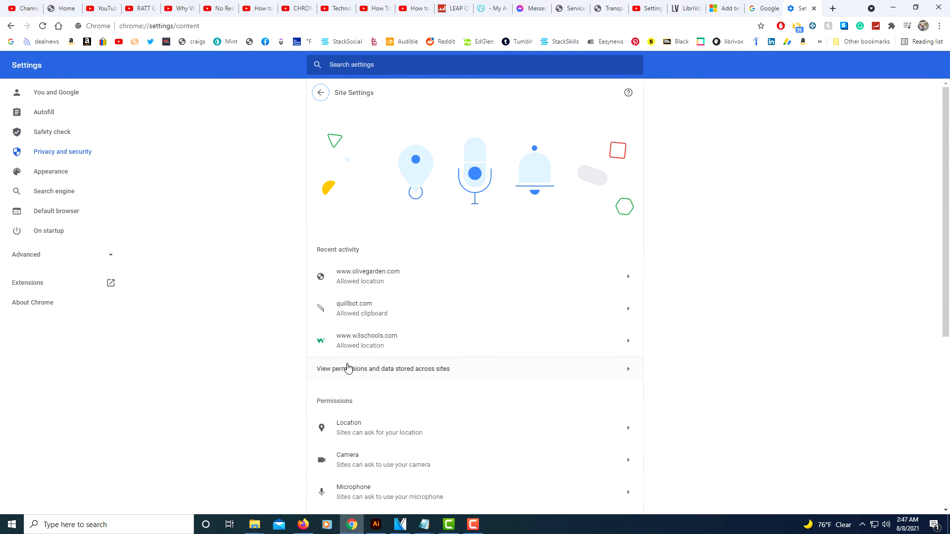
{"action": "scroll", "scroll_direction": "down", "scroll_amount": 3}
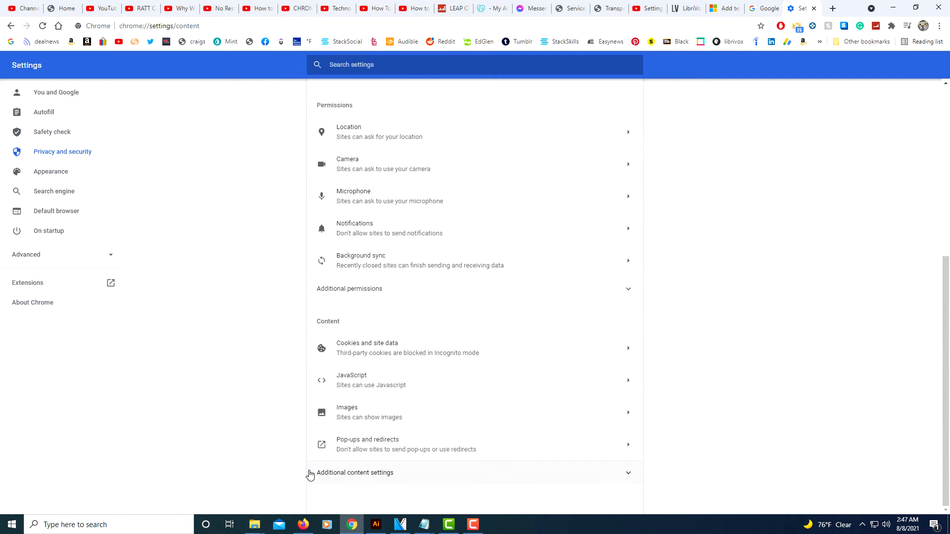
{"action": "mouse_move", "coordinate": [354, 480]}
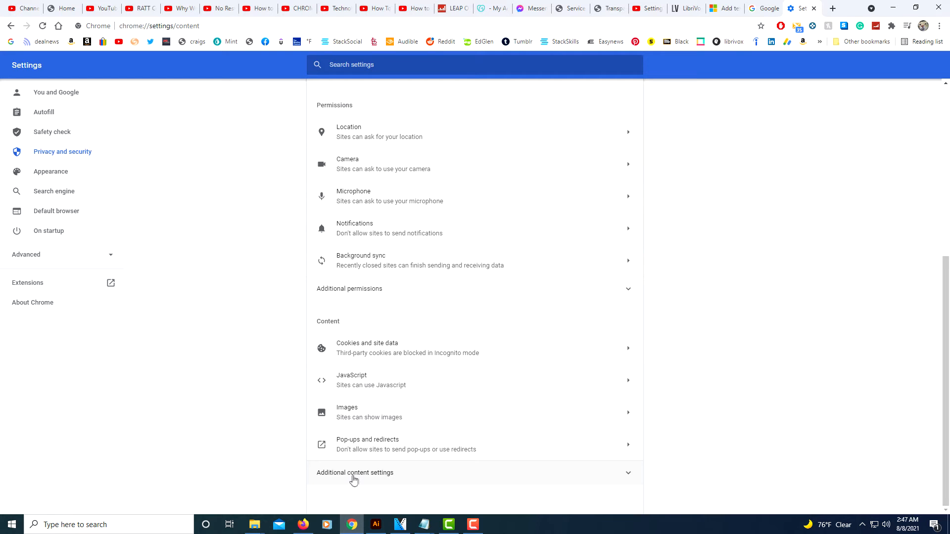
{"action": "mouse_move", "coordinate": [377, 478]}
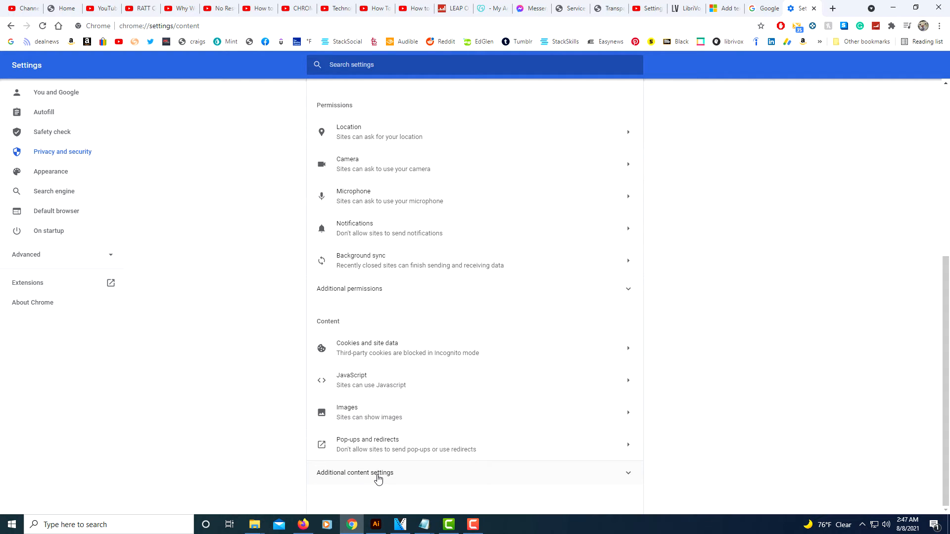
{"action": "left_click", "coordinate": [354, 473]}
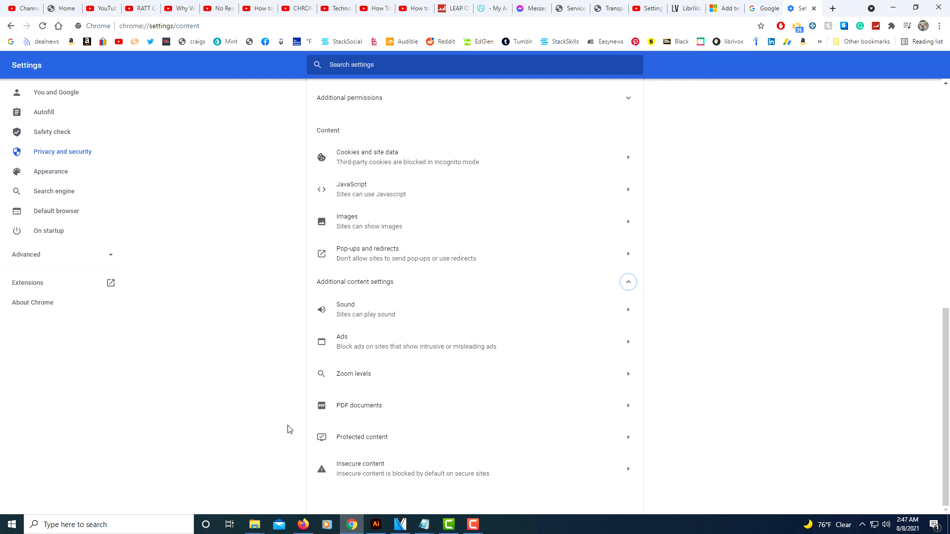
{"action": "mouse_move", "coordinate": [346, 345]}
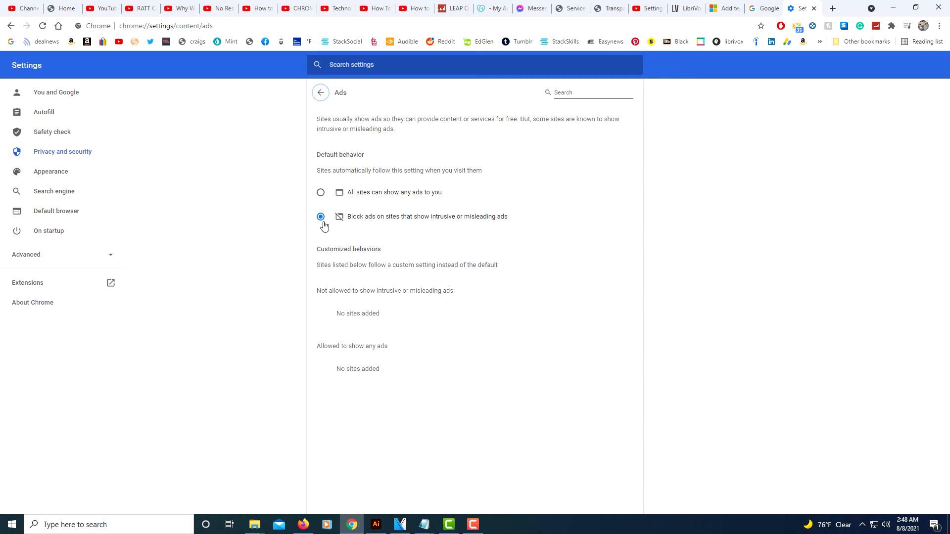
{"action": "mouse_move", "coordinate": [336, 223]}
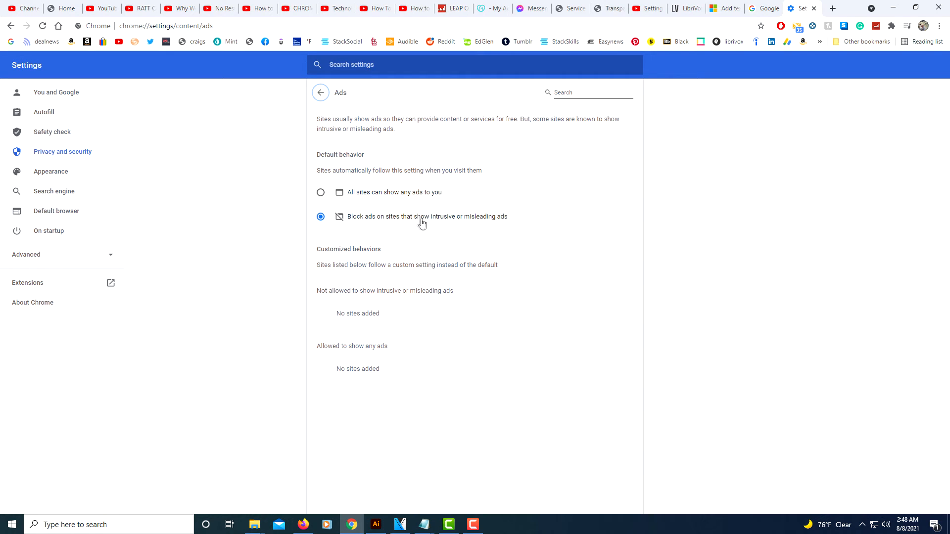
{"action": "mouse_move", "coordinate": [475, 226]}
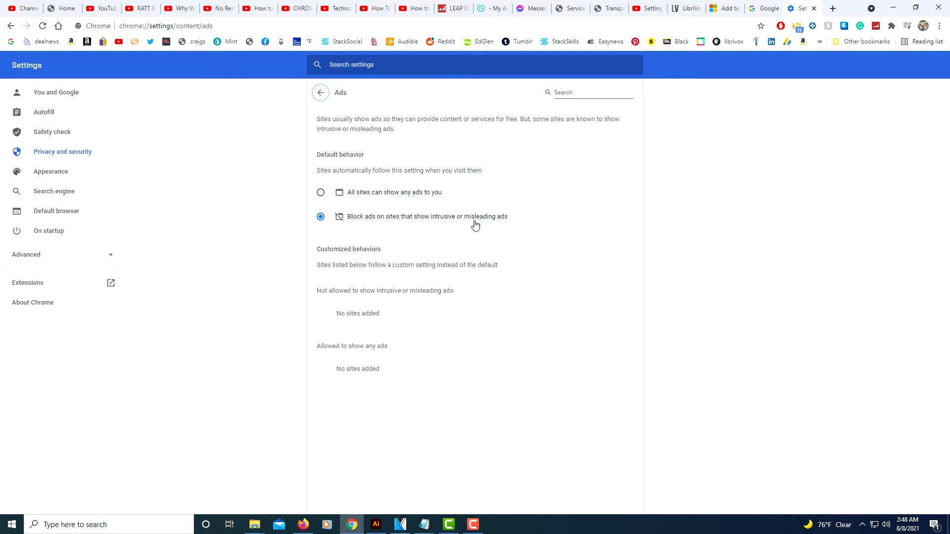
{"action": "mouse_move", "coordinate": [362, 222]}
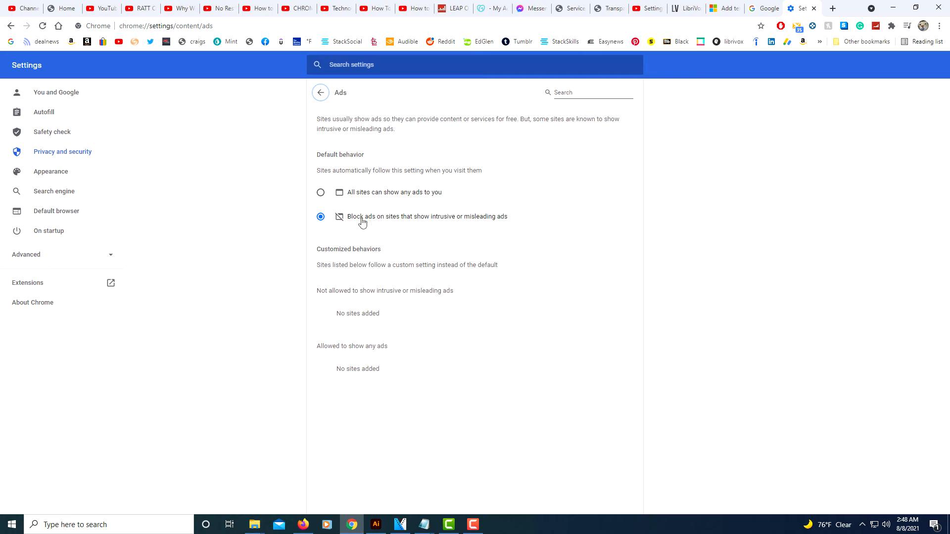
{"action": "mouse_move", "coordinate": [351, 196]}
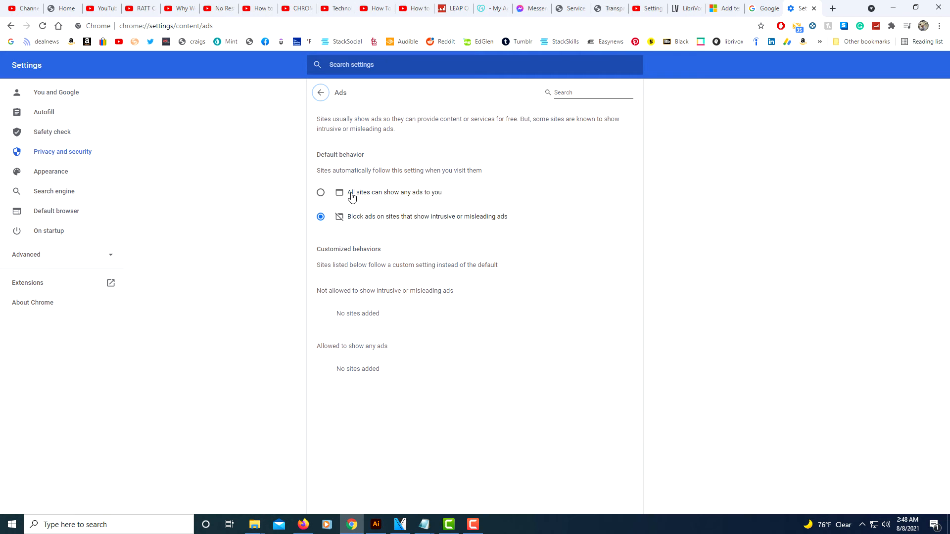
{"action": "mouse_move", "coordinate": [405, 200]}
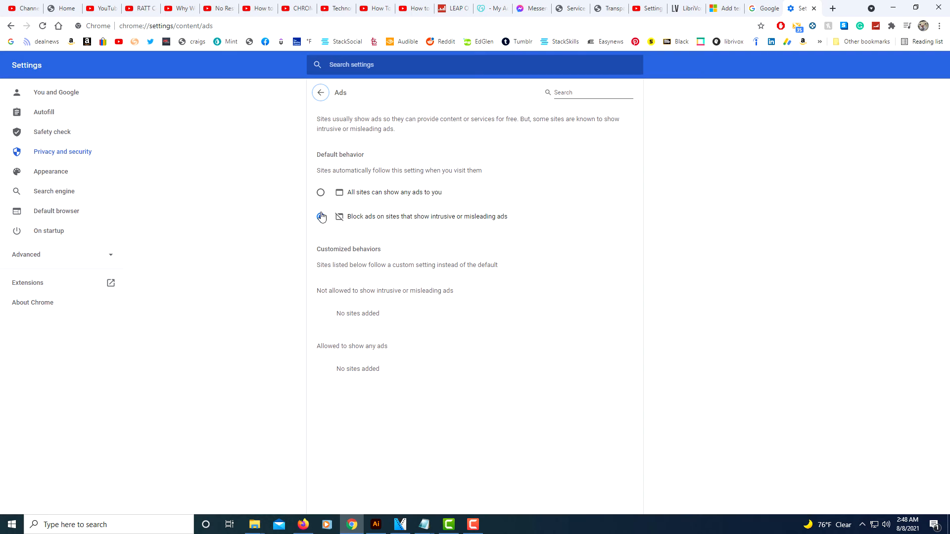
Set Ads to 'Block ads on sites that show intrusive or misleading ads'
{"action": "left_click", "coordinate": [321, 192]}
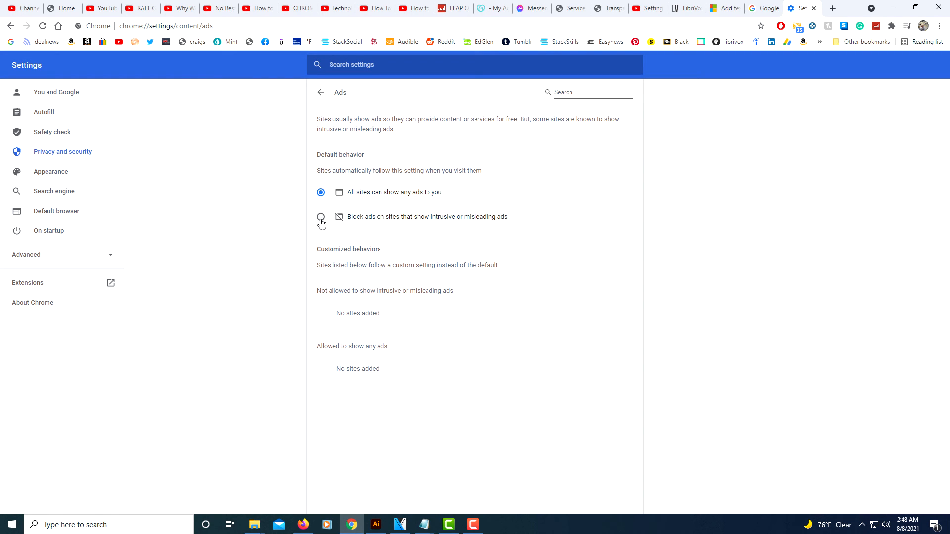
{"action": "left_click", "coordinate": [320, 216]}
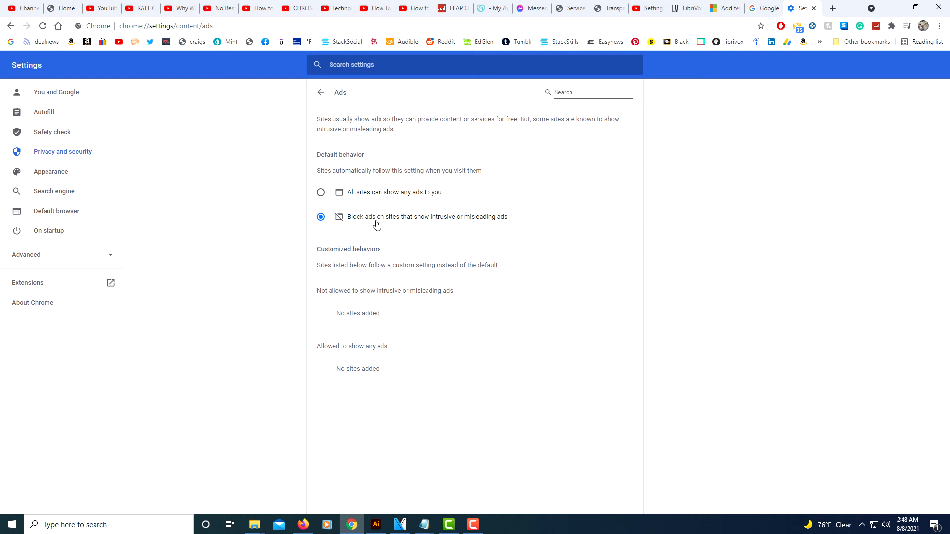
{"action": "mouse_move", "coordinate": [301, 317]}
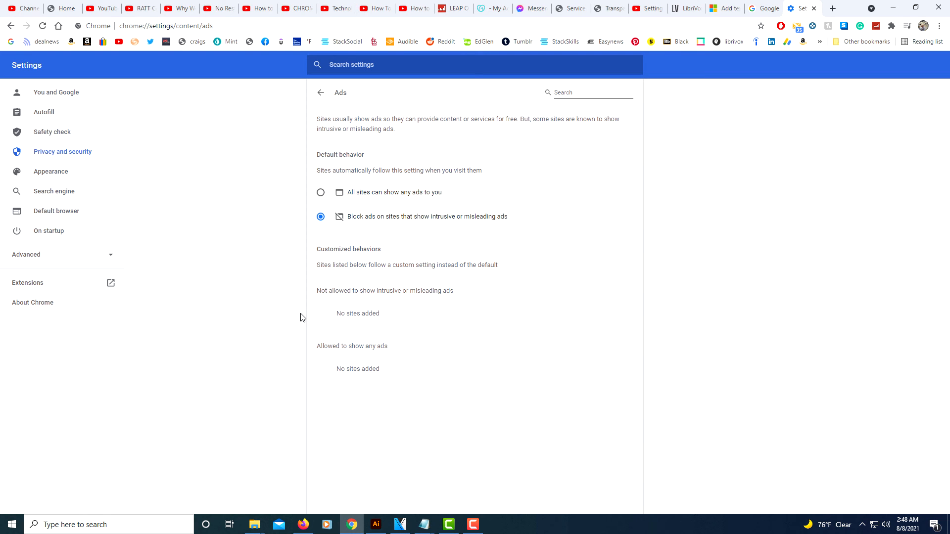